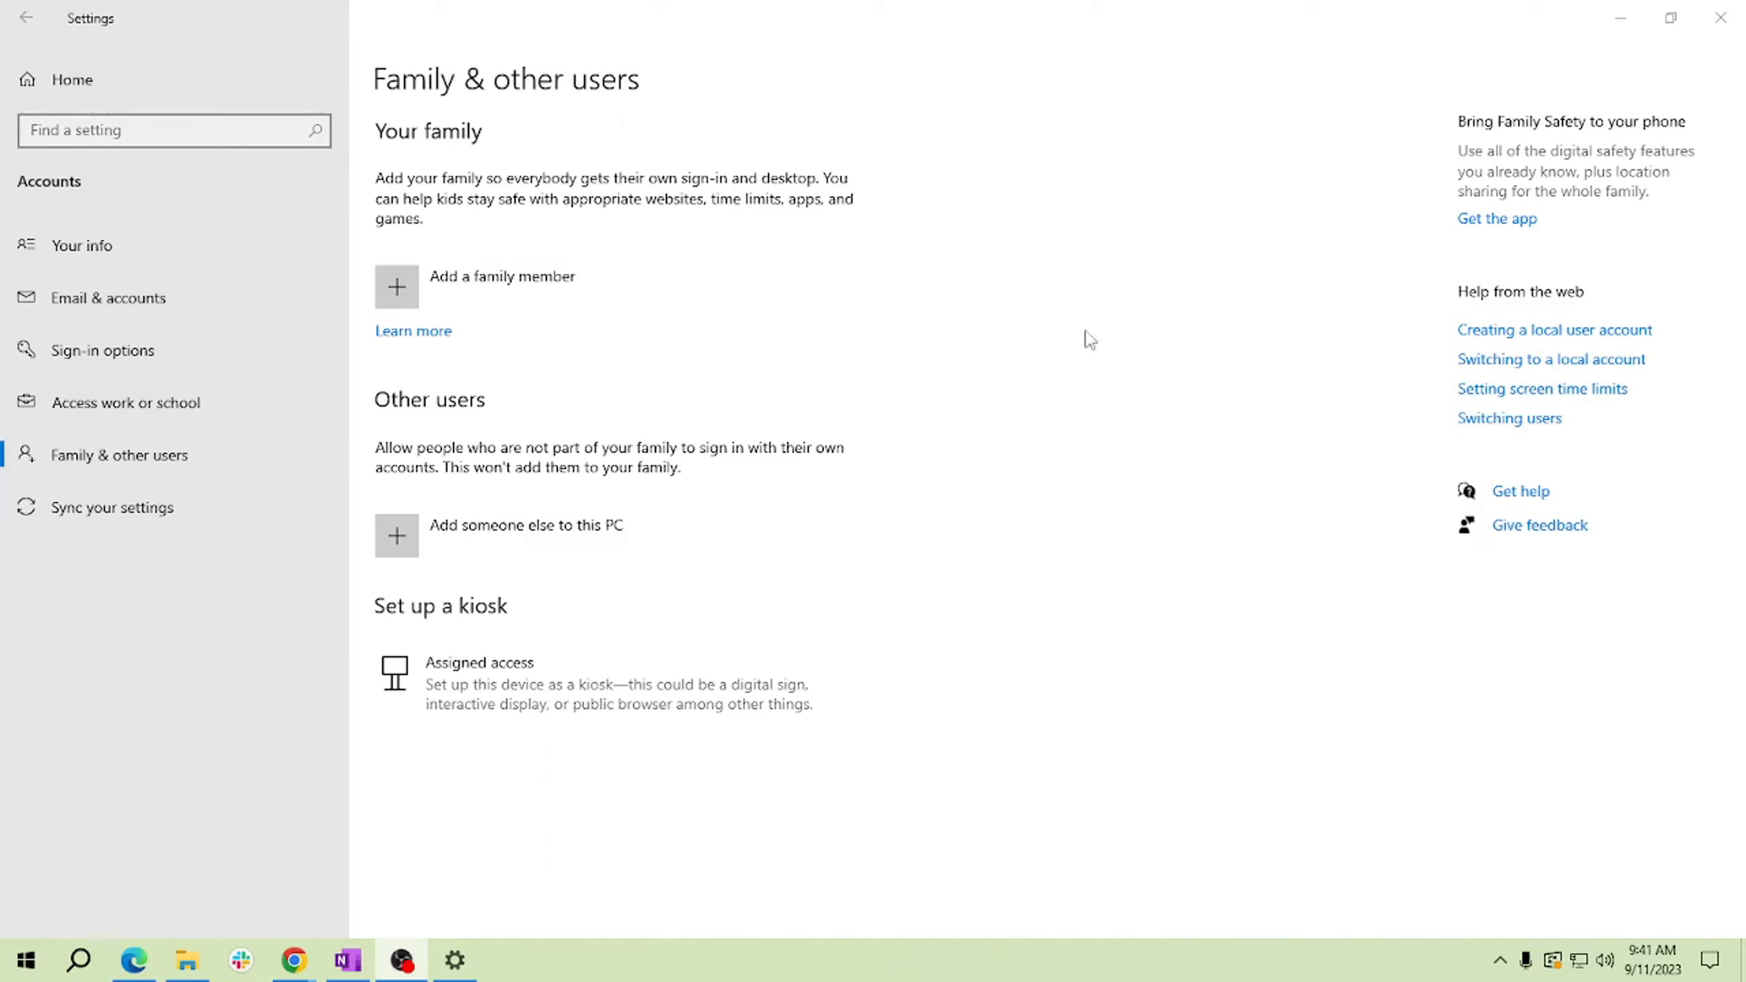
mouse_move(604, 536)
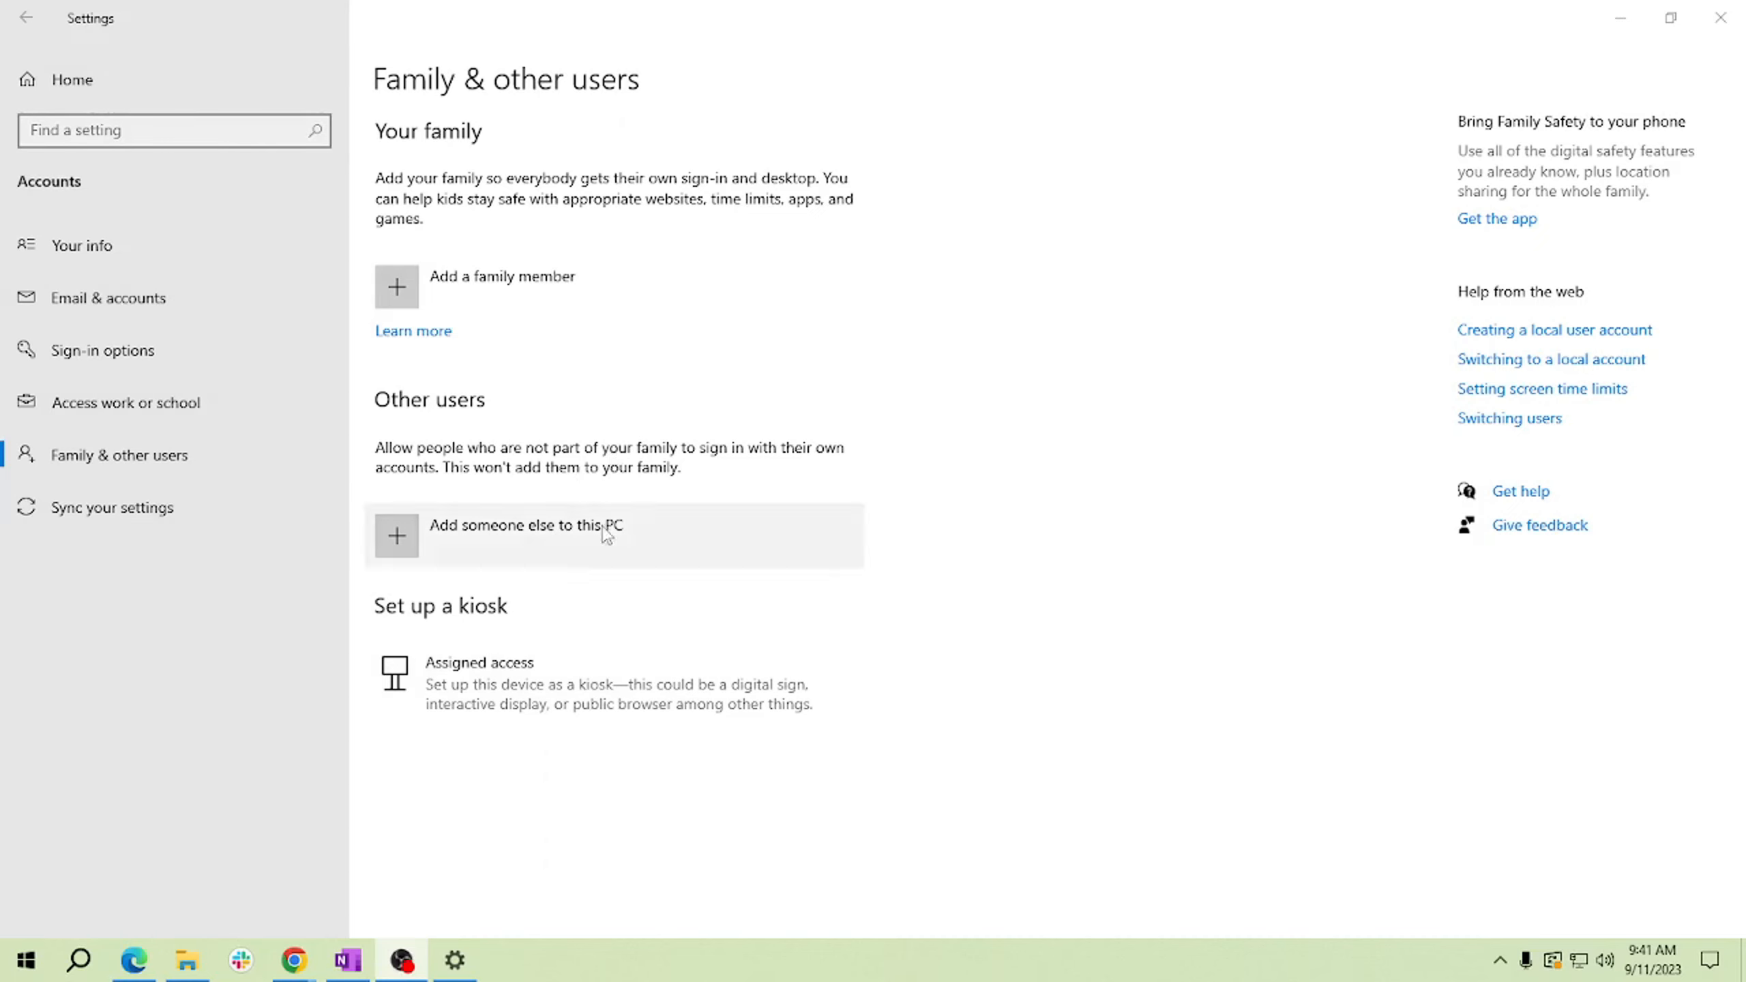
mouse_move(752, 477)
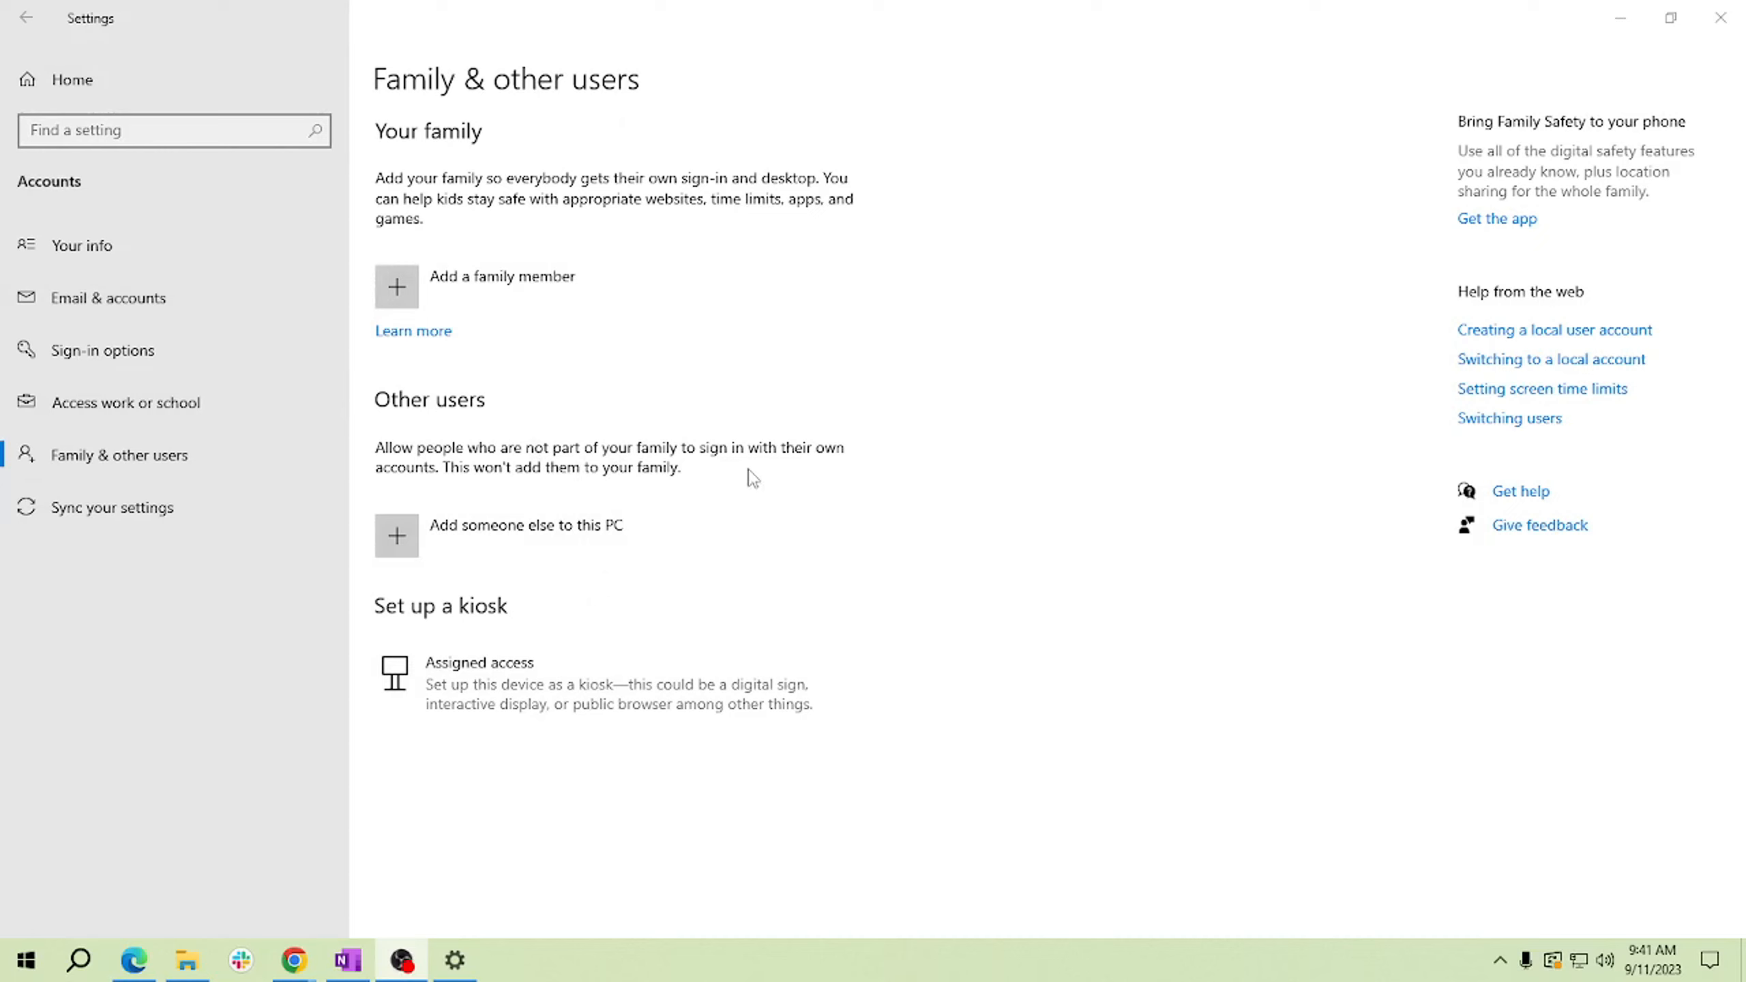
mouse_move(1555, 330)
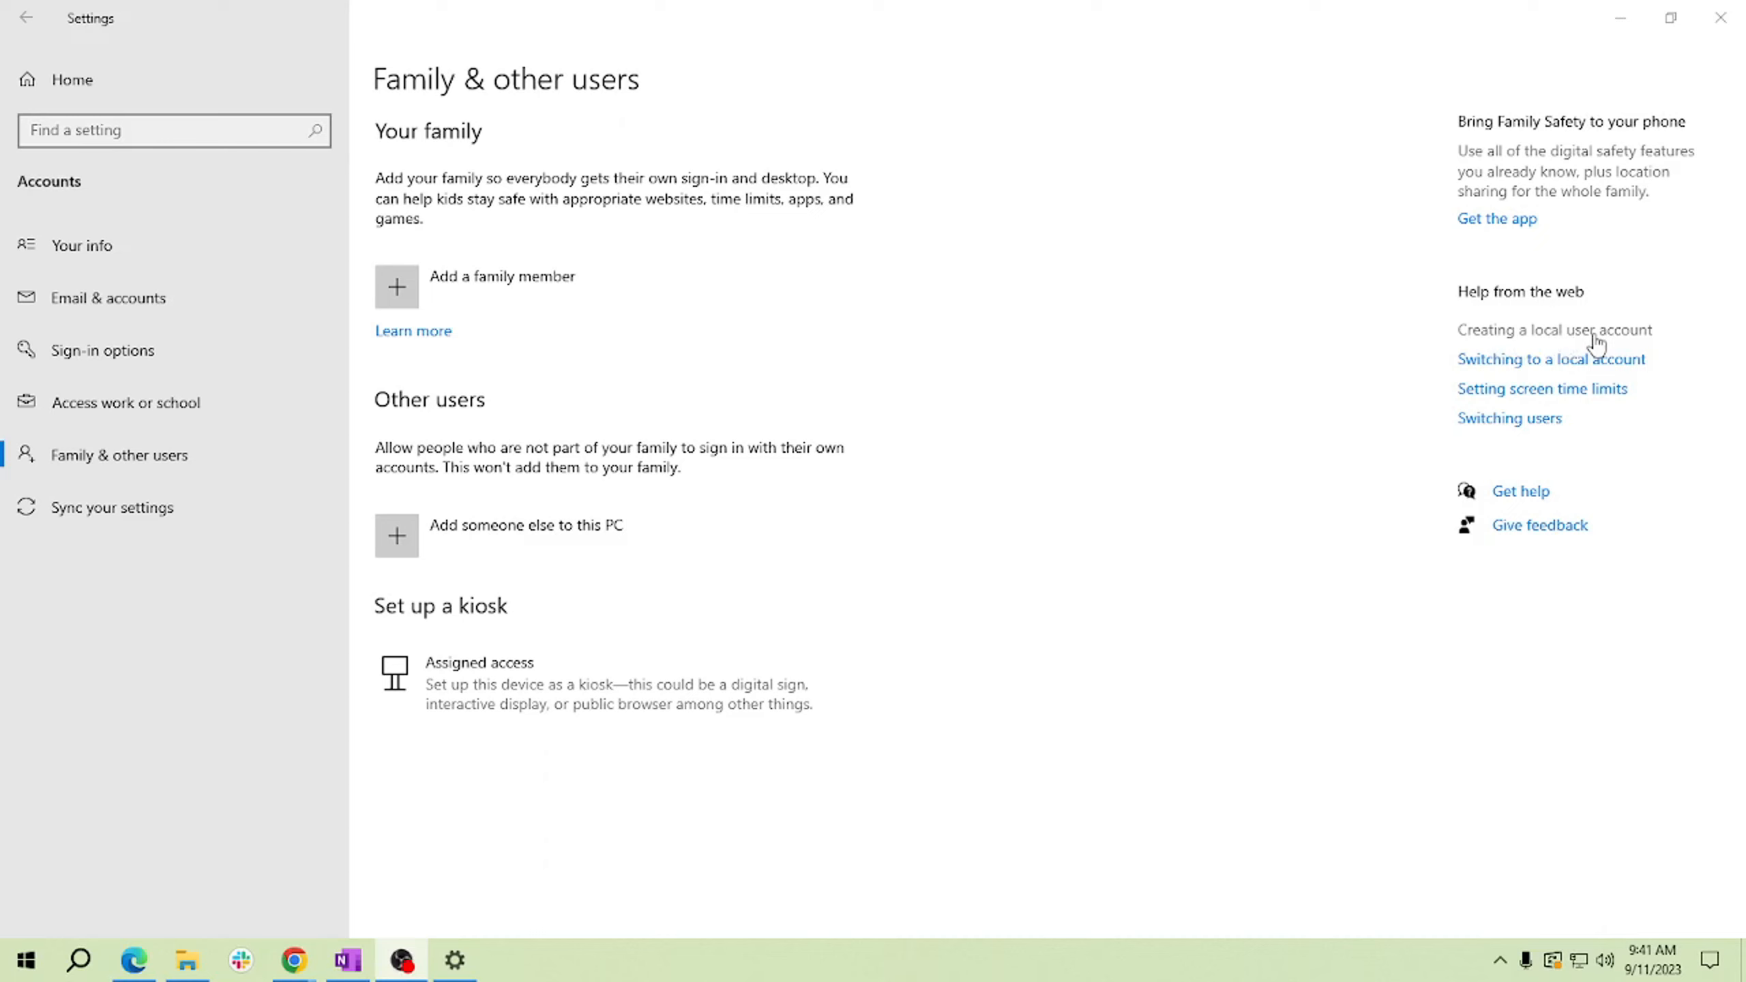
mouse_move(1551, 367)
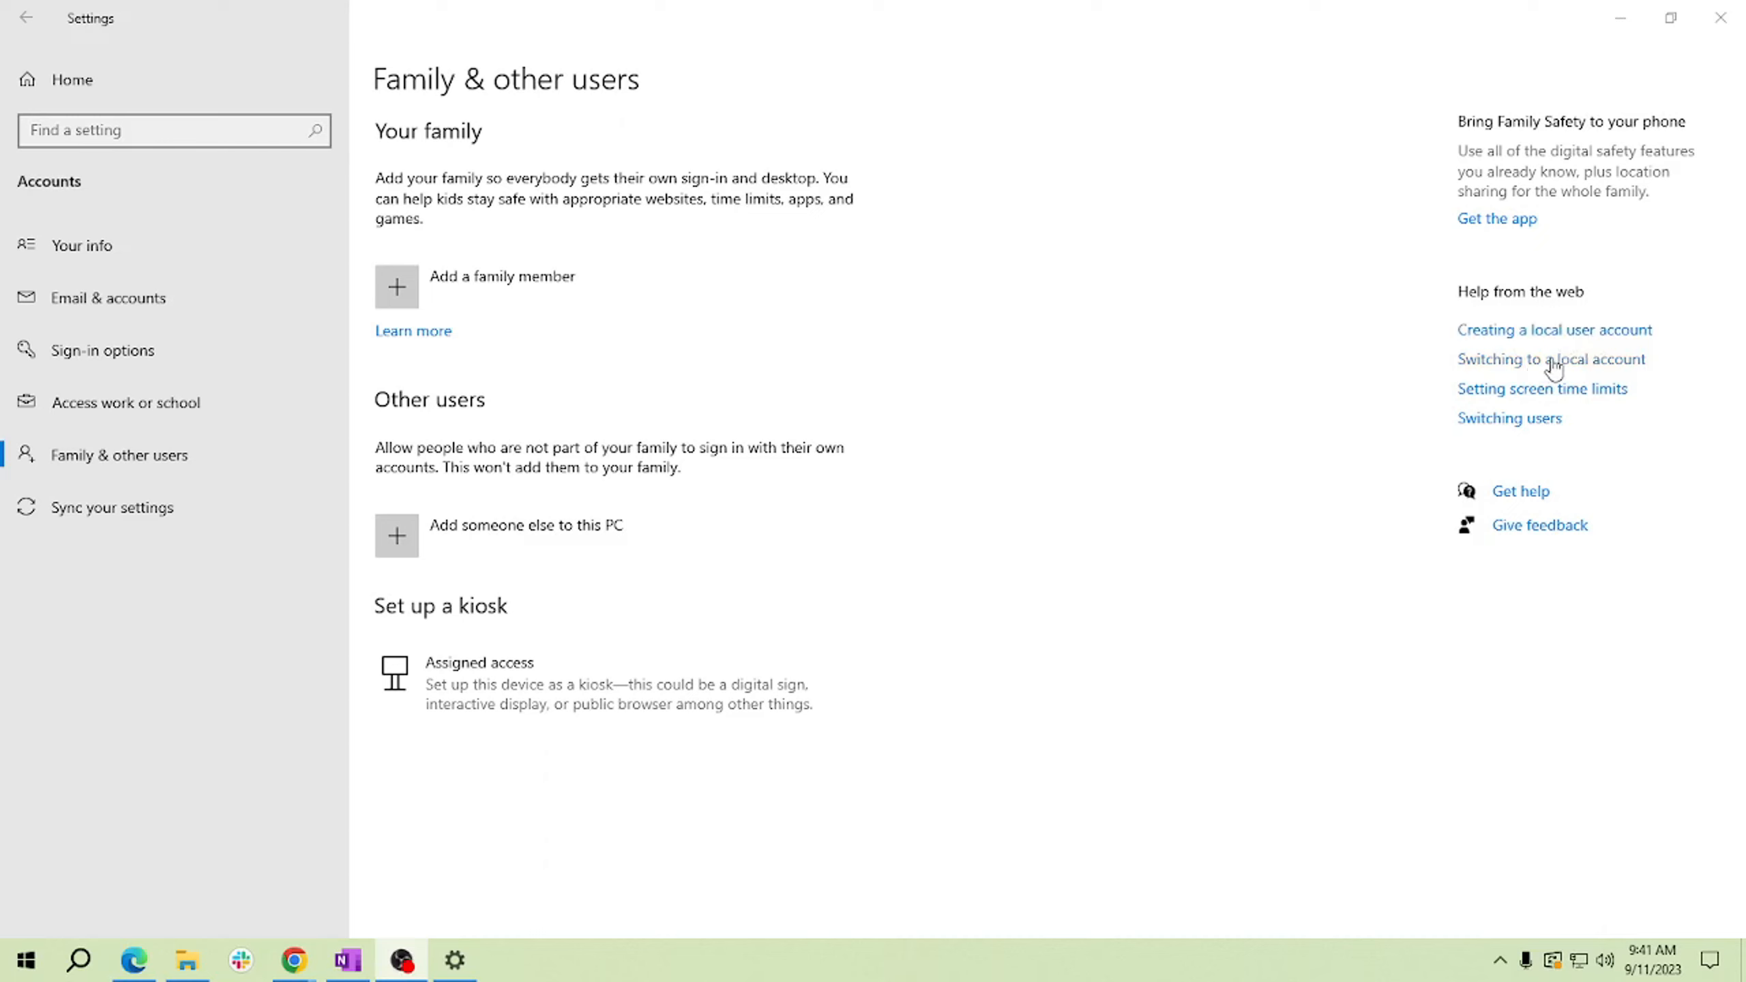
mouse_move(1140, 385)
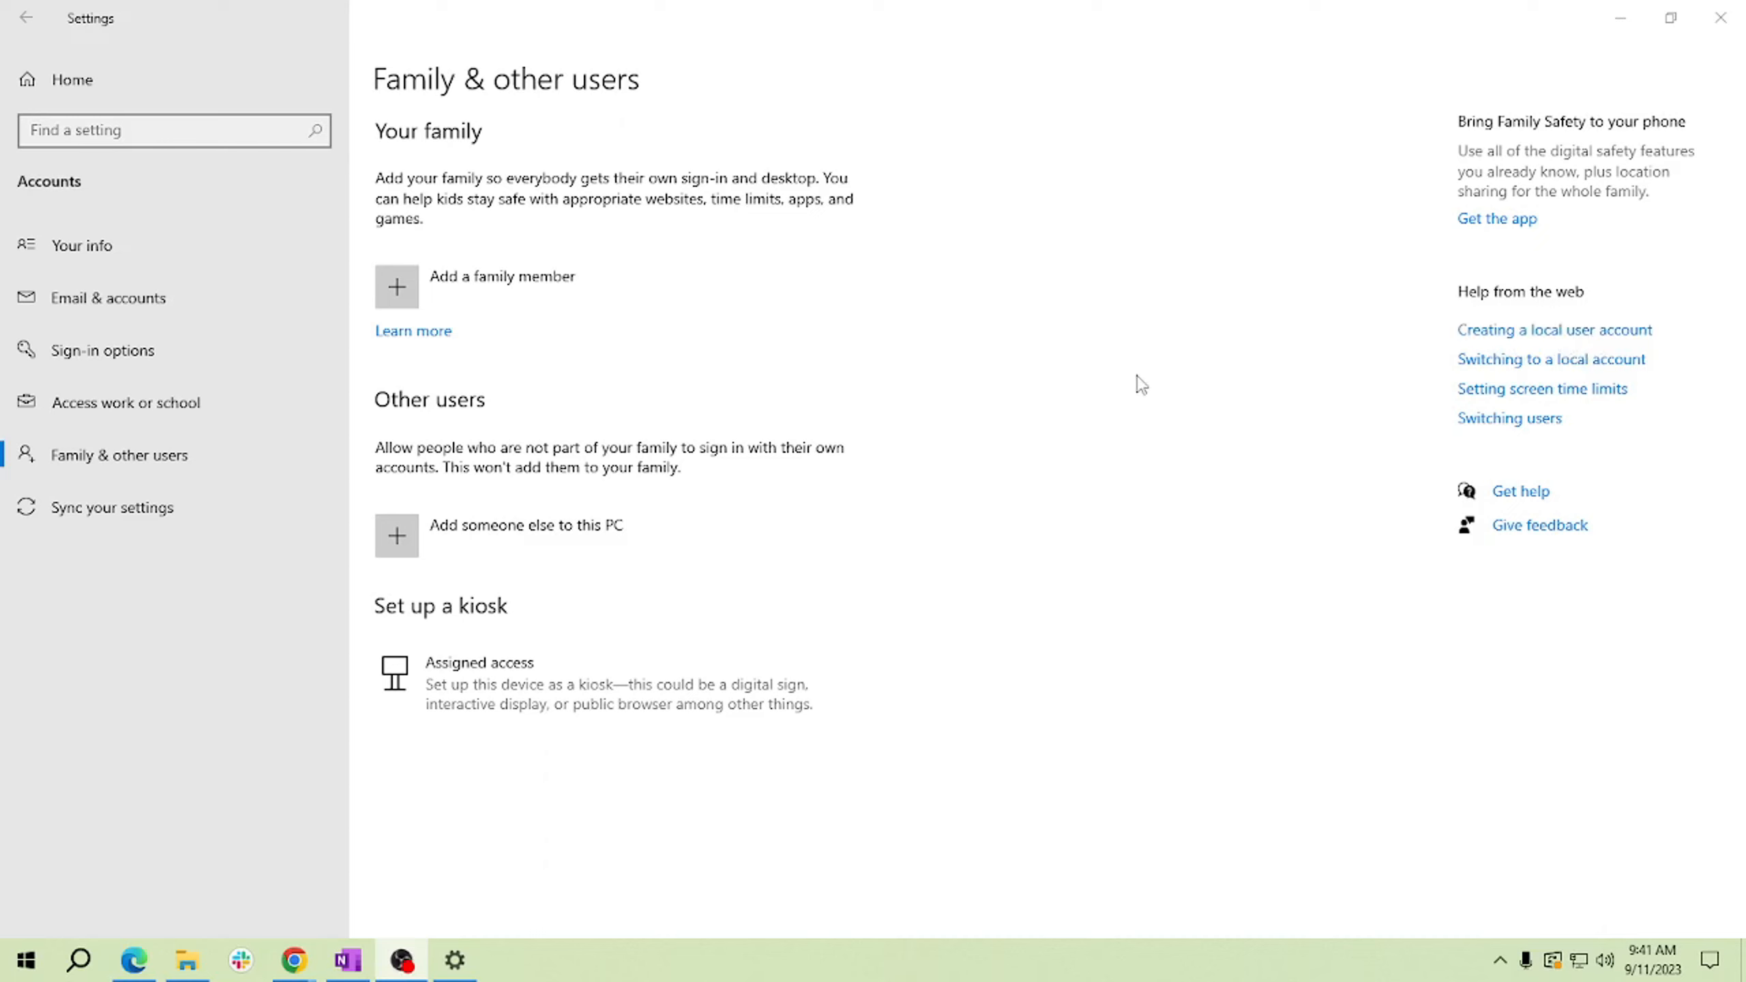